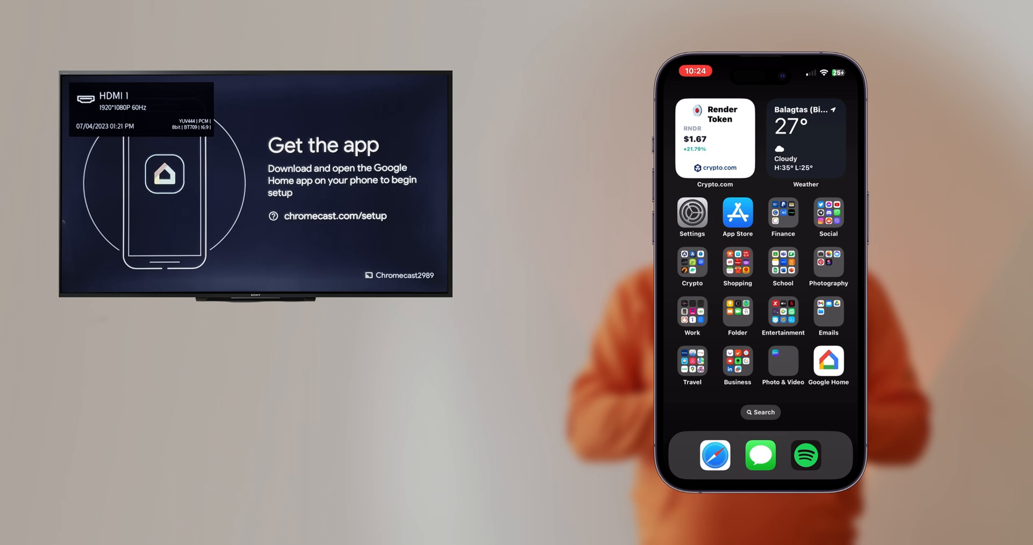
# - Launch Google Home and pick the home for the new Chromecast
pyautogui.click(829, 361)
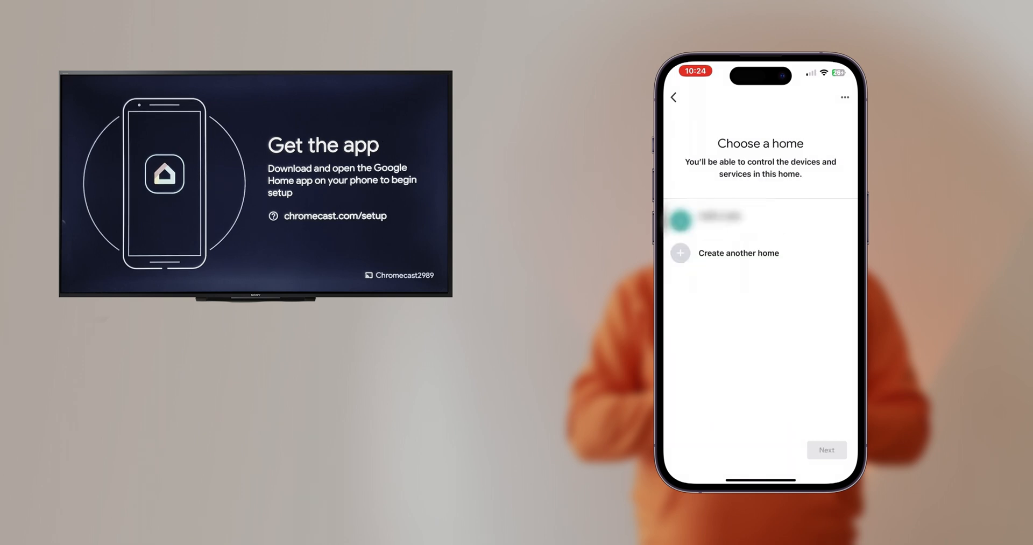
pyautogui.click(728, 219)
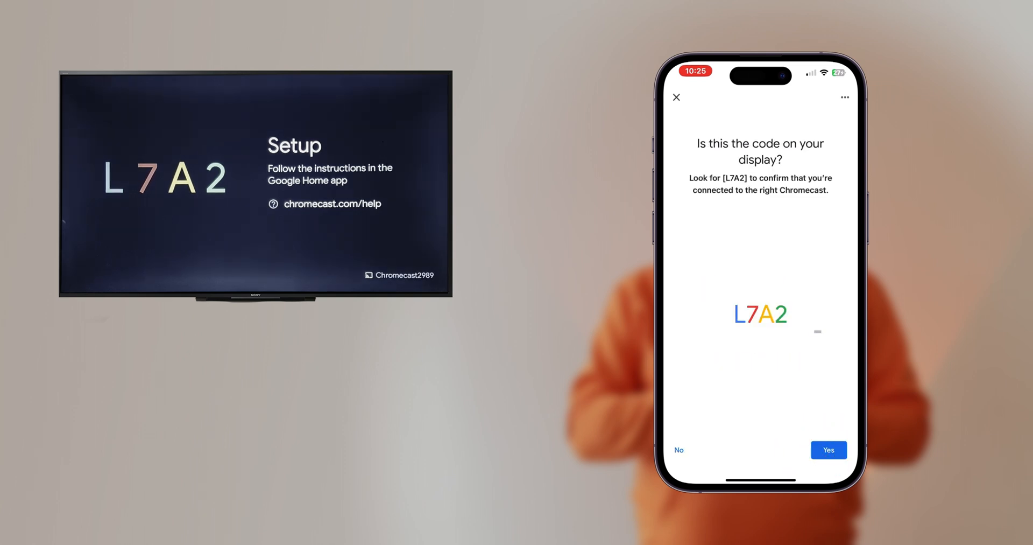
# - Answer Yes that the L7A2 code matches the TV display
pyautogui.click(828, 450)
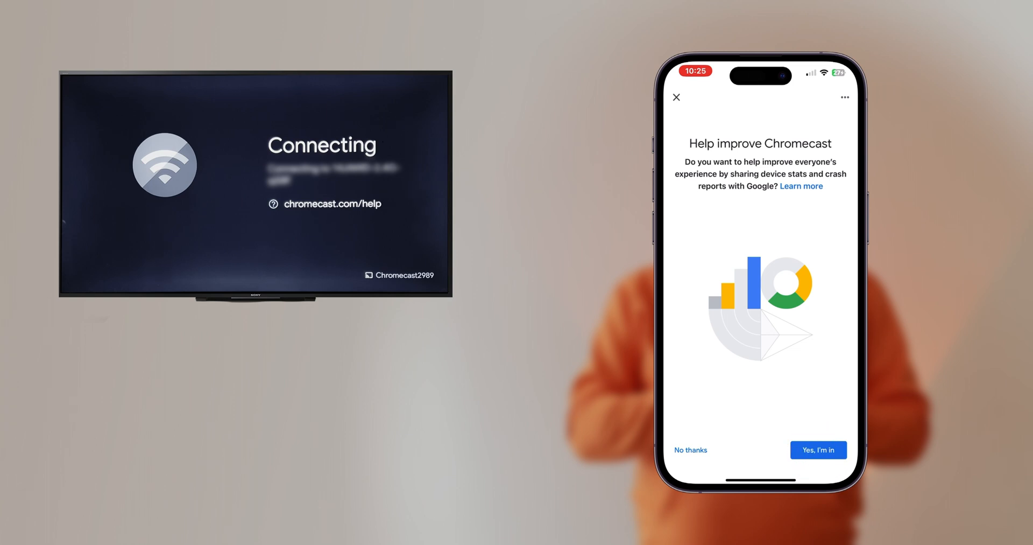
# - Answer the stats-sharing prompt, place the Chromecast in CaffeLatte's TV and link it to the account
pyautogui.click(818, 450)
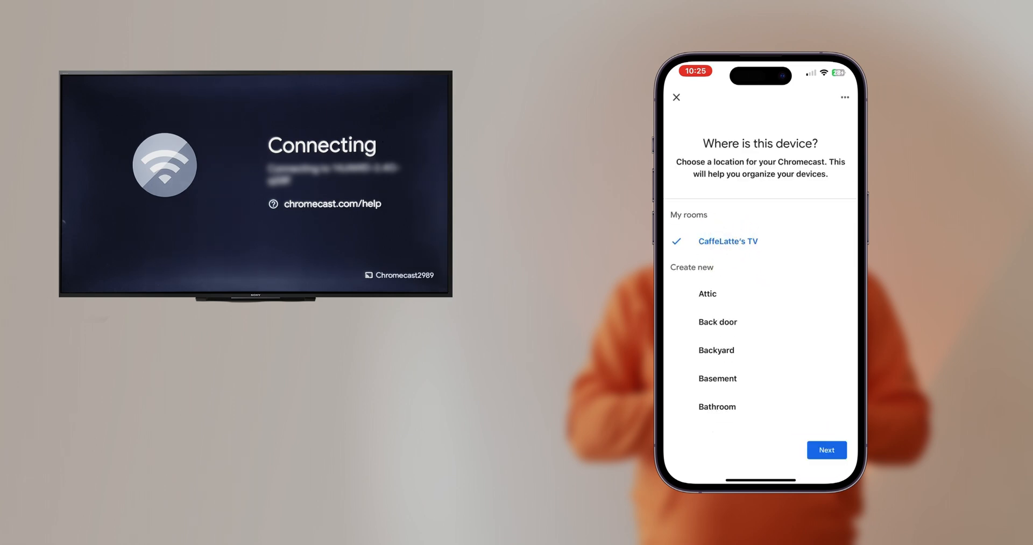
pyautogui.click(826, 450)
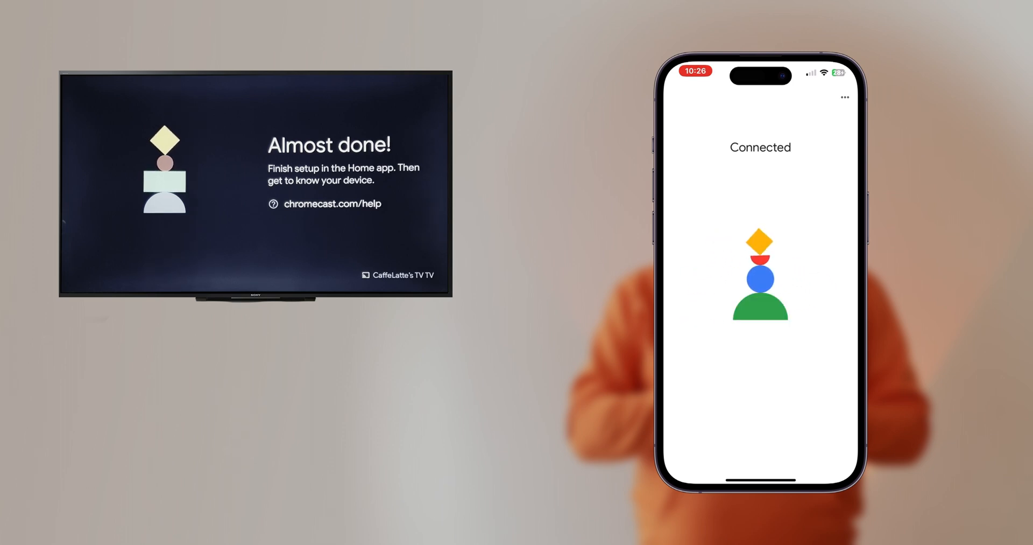
pyautogui.click(820, 450)
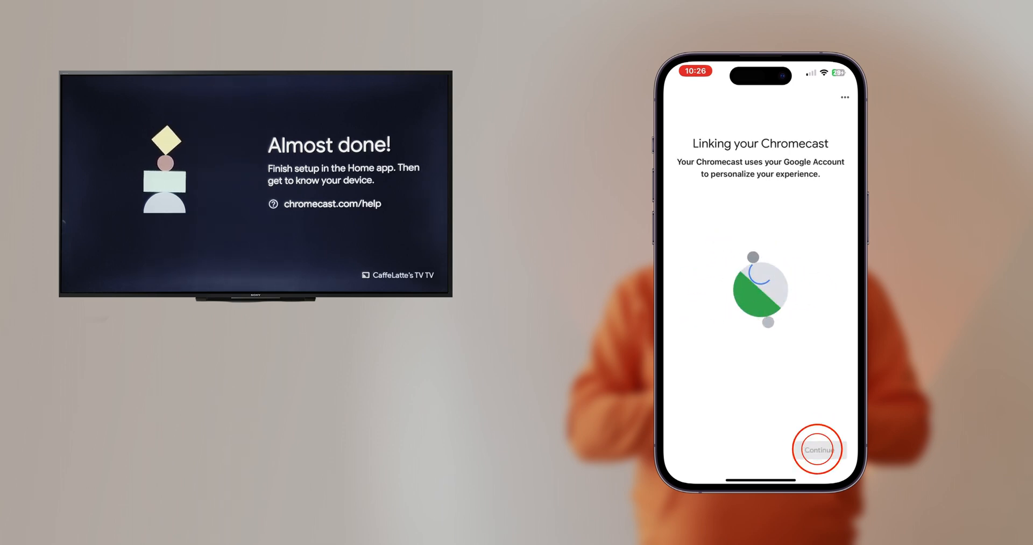
pyautogui.click(820, 448)
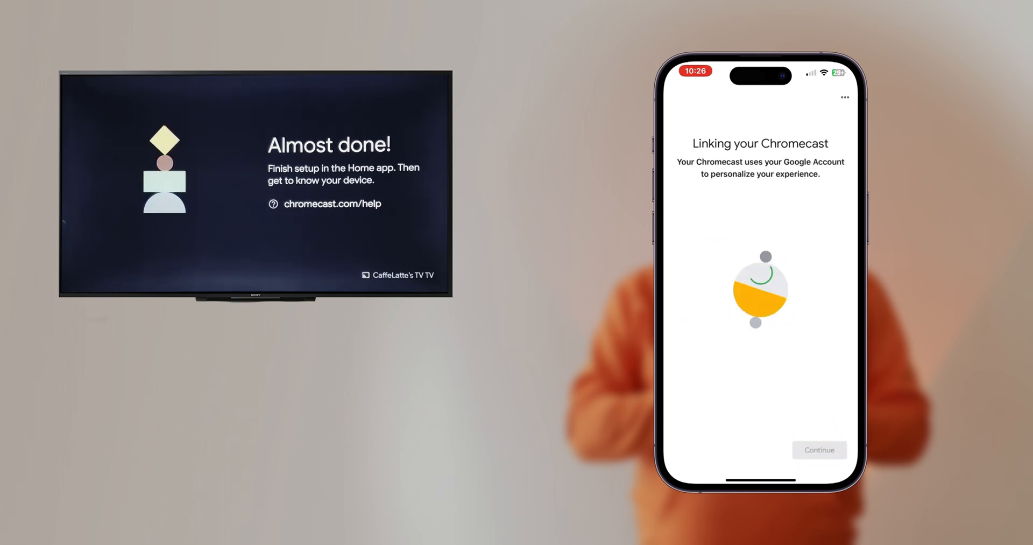
pyautogui.click(819, 450)
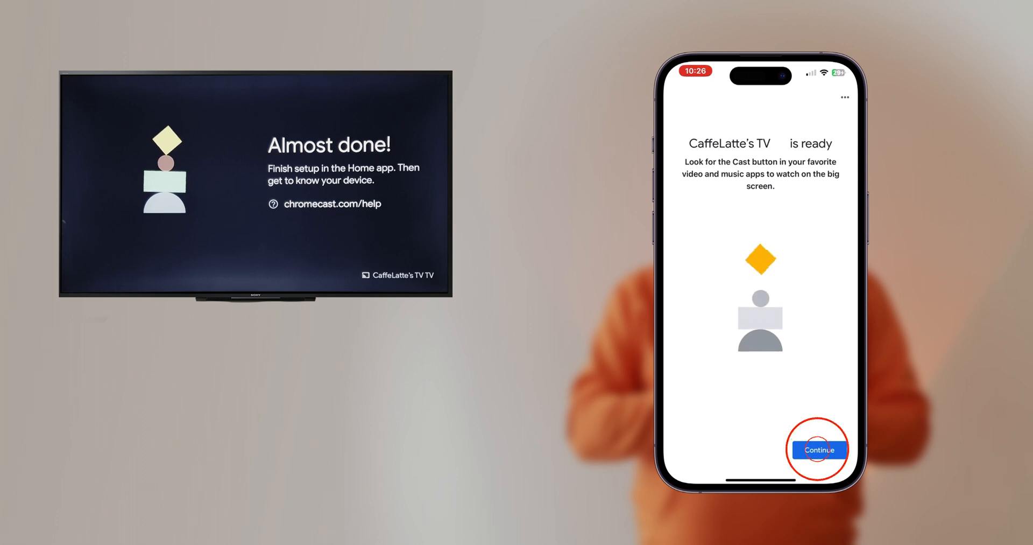
# - Continue past the ready screen and finish the setup tutorial
pyautogui.click(820, 450)
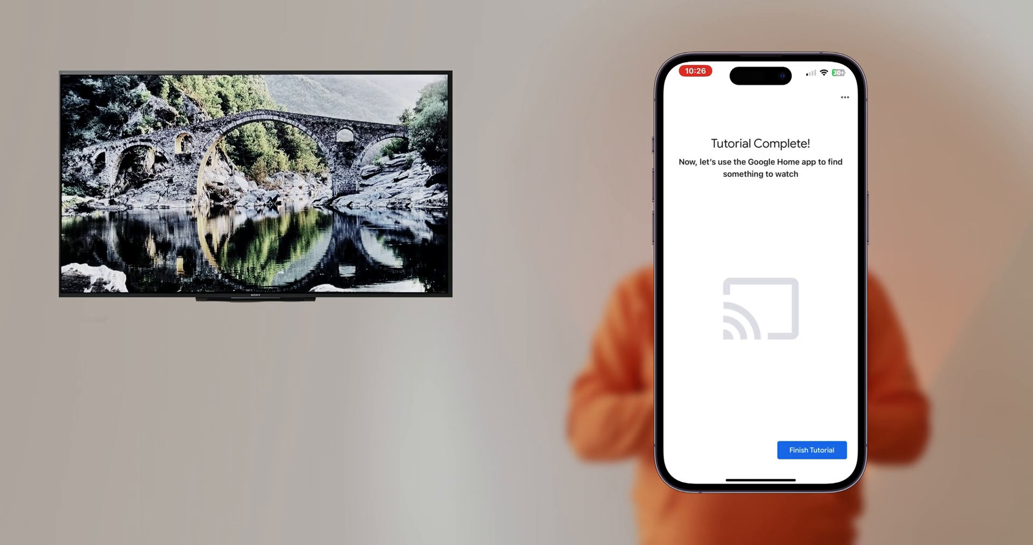
pyautogui.click(812, 449)
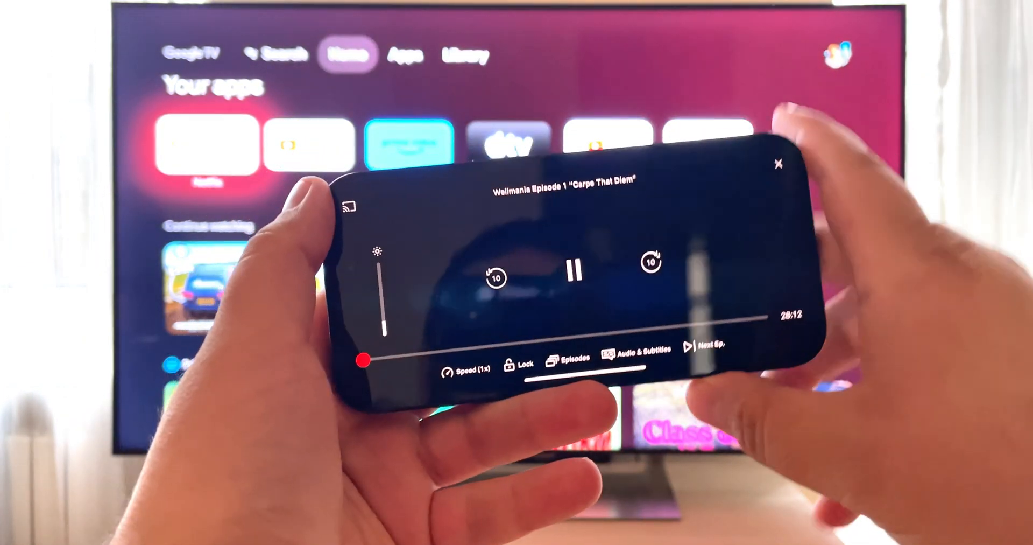
# - Cast Wellmania Episode 1 to the TV and bring up the full cast controls
pyautogui.click(350, 208)
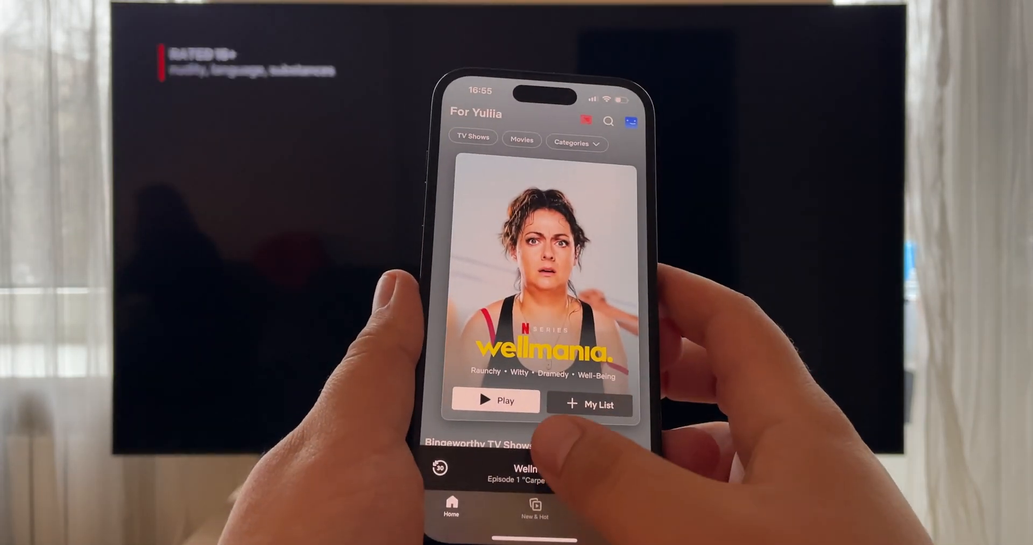
pyautogui.click(495, 401)
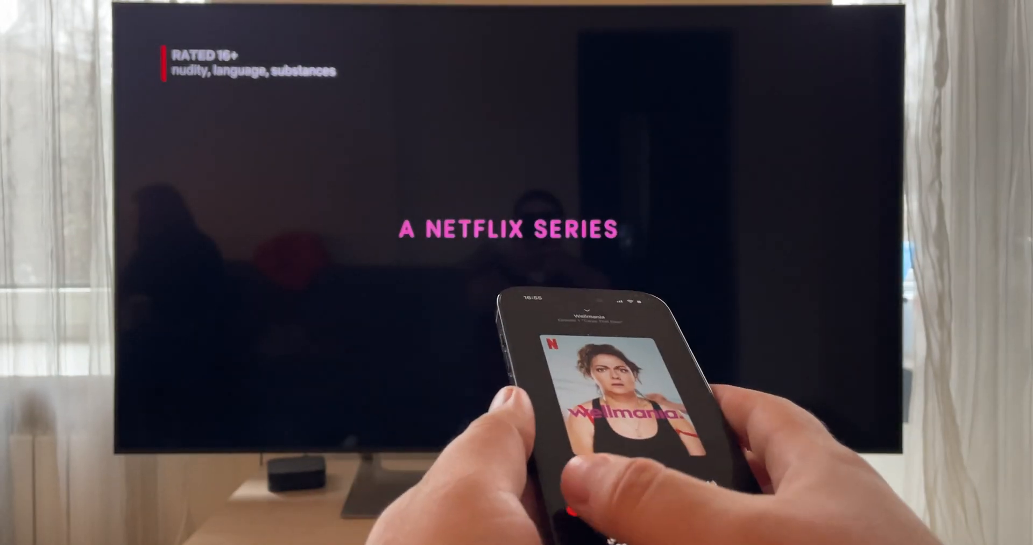